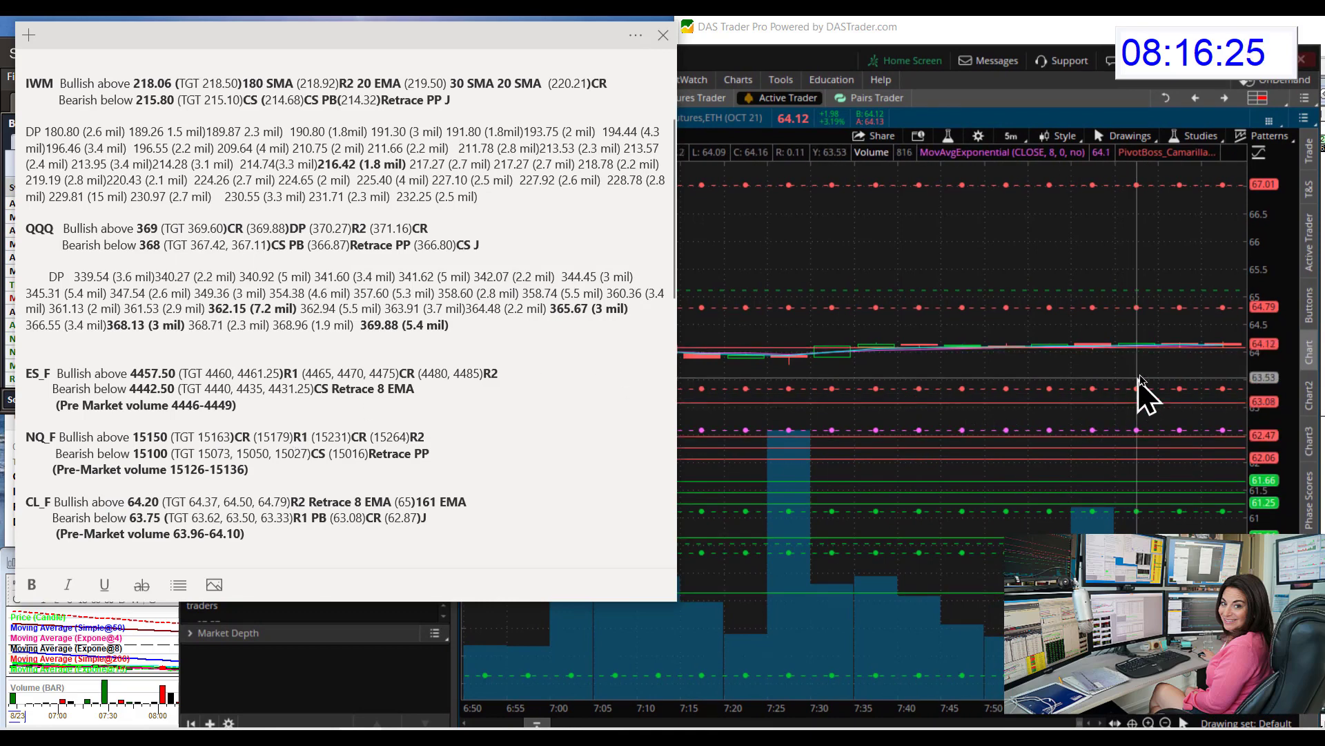
mouse_move(1146, 457)
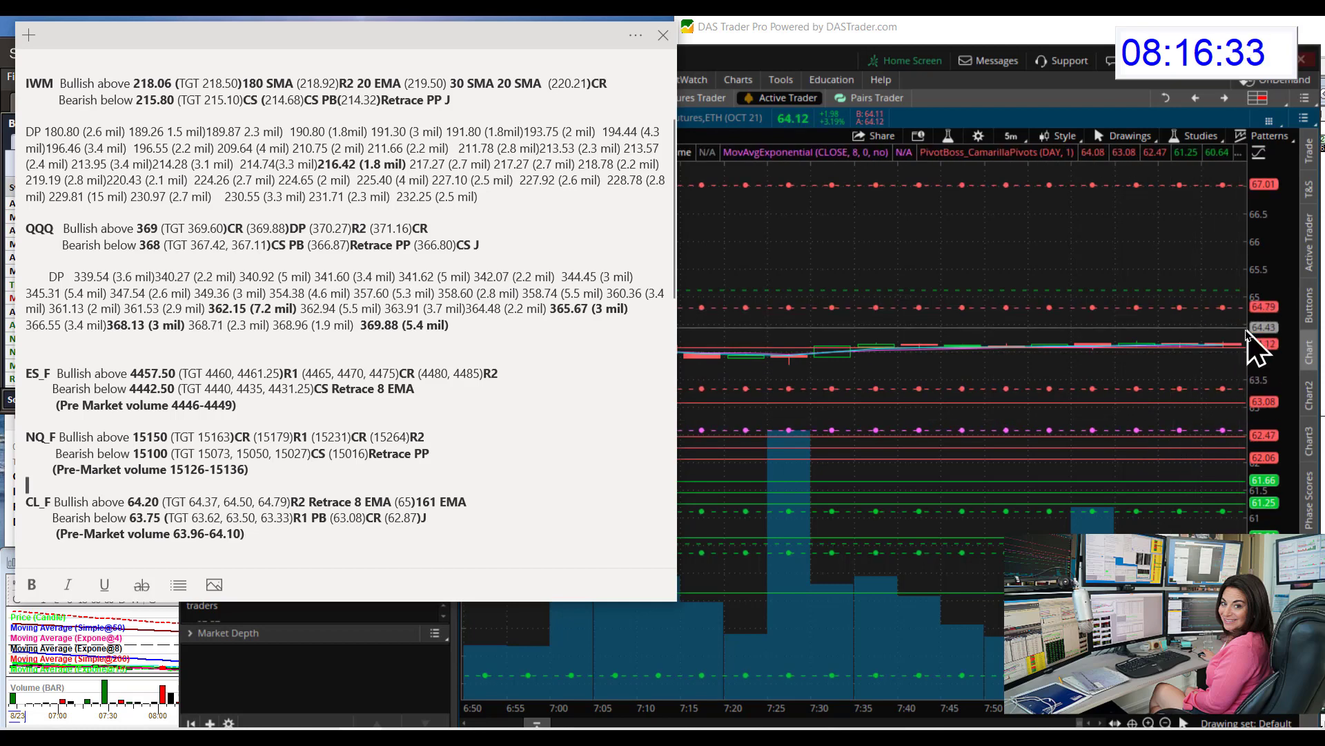
mouse_move(496, 423)
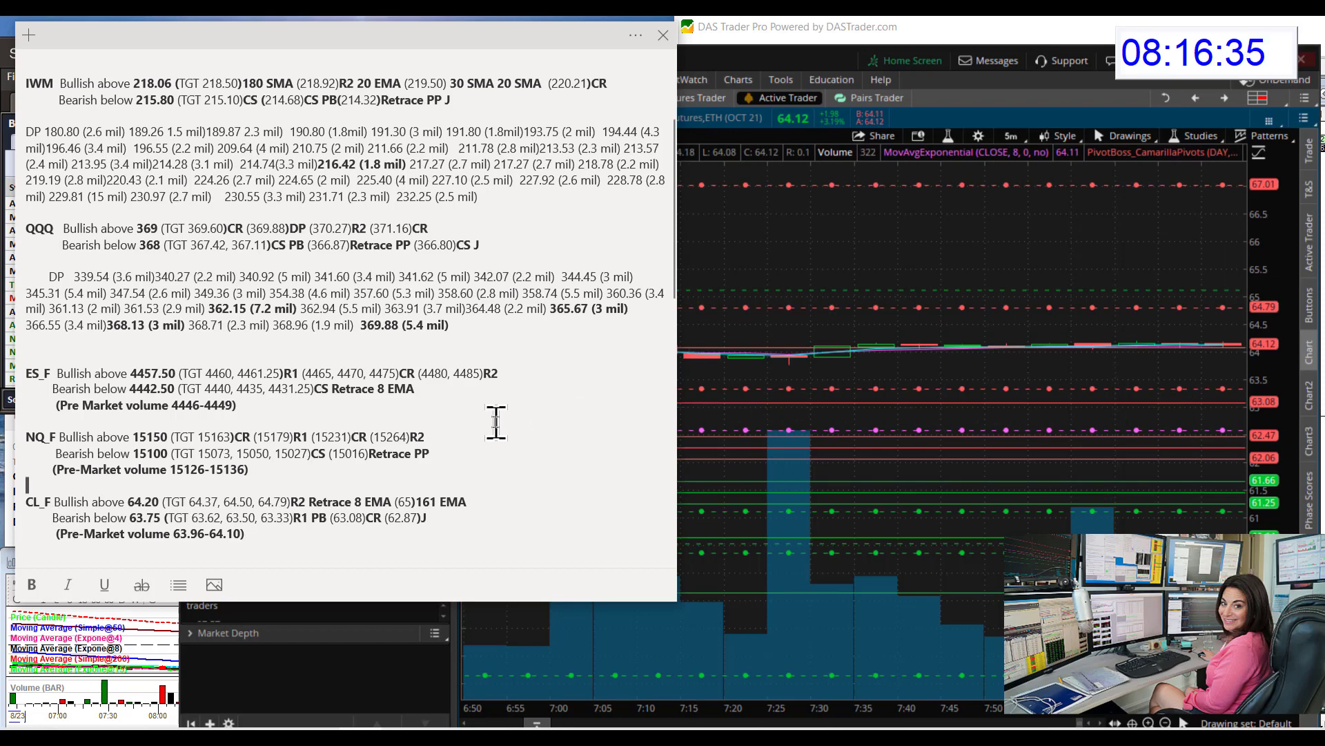
Step: Scroll the plan note down to the CL_F crude oil levels
scroll("down", 3)
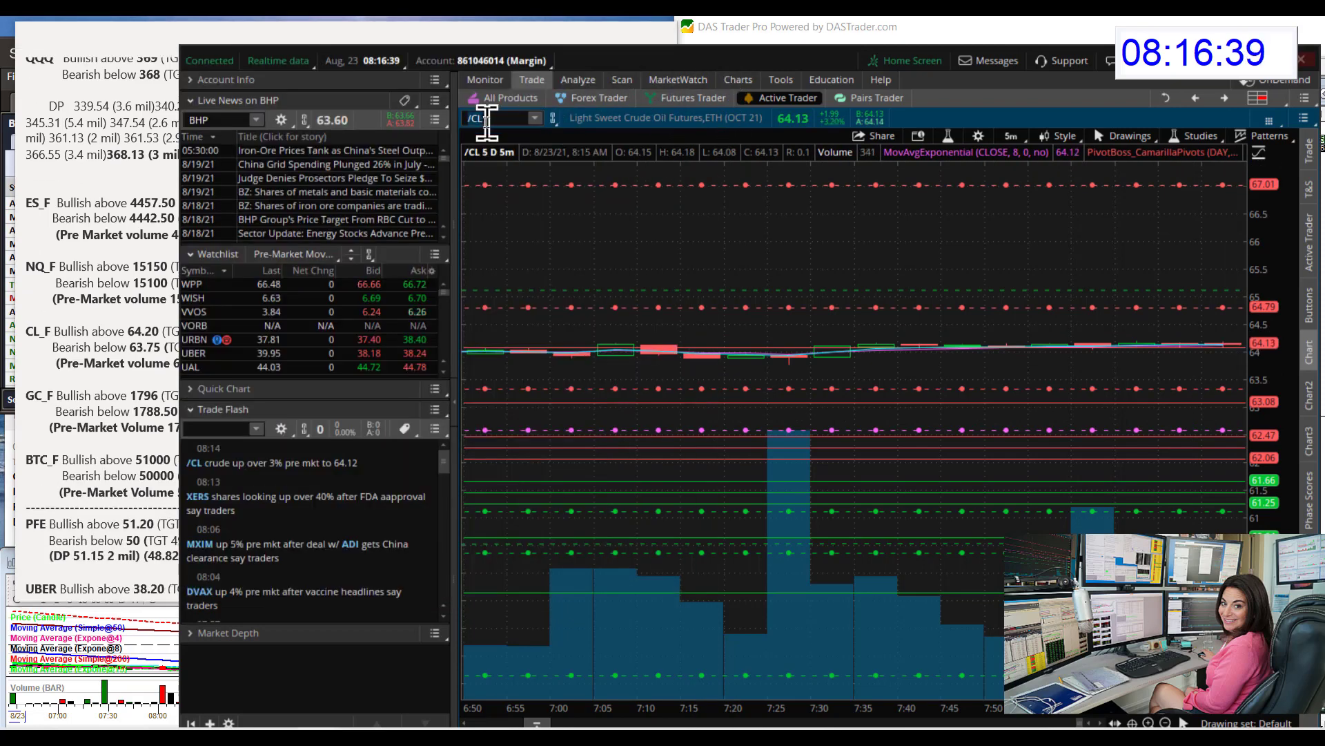
Step: Load the Gold Futures (/GC) chart from the symbol box
type("GC")
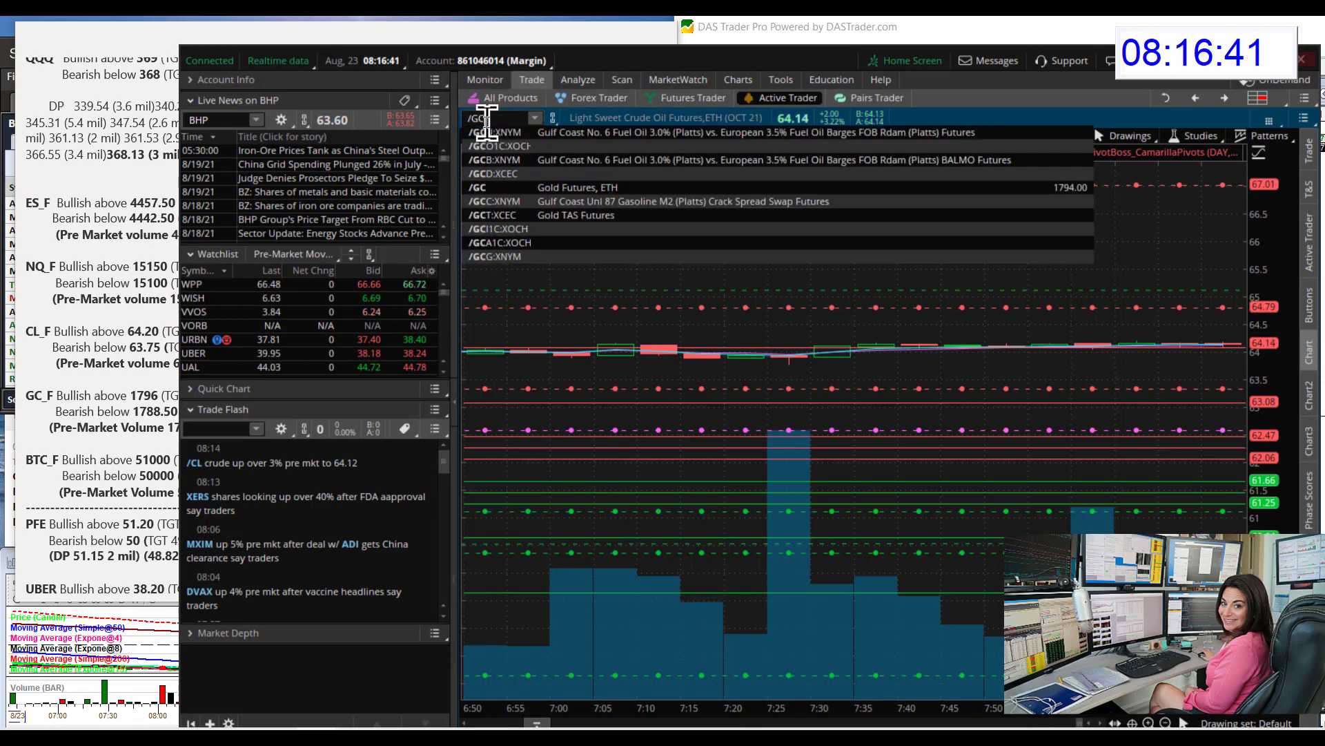
left_click(577, 187)
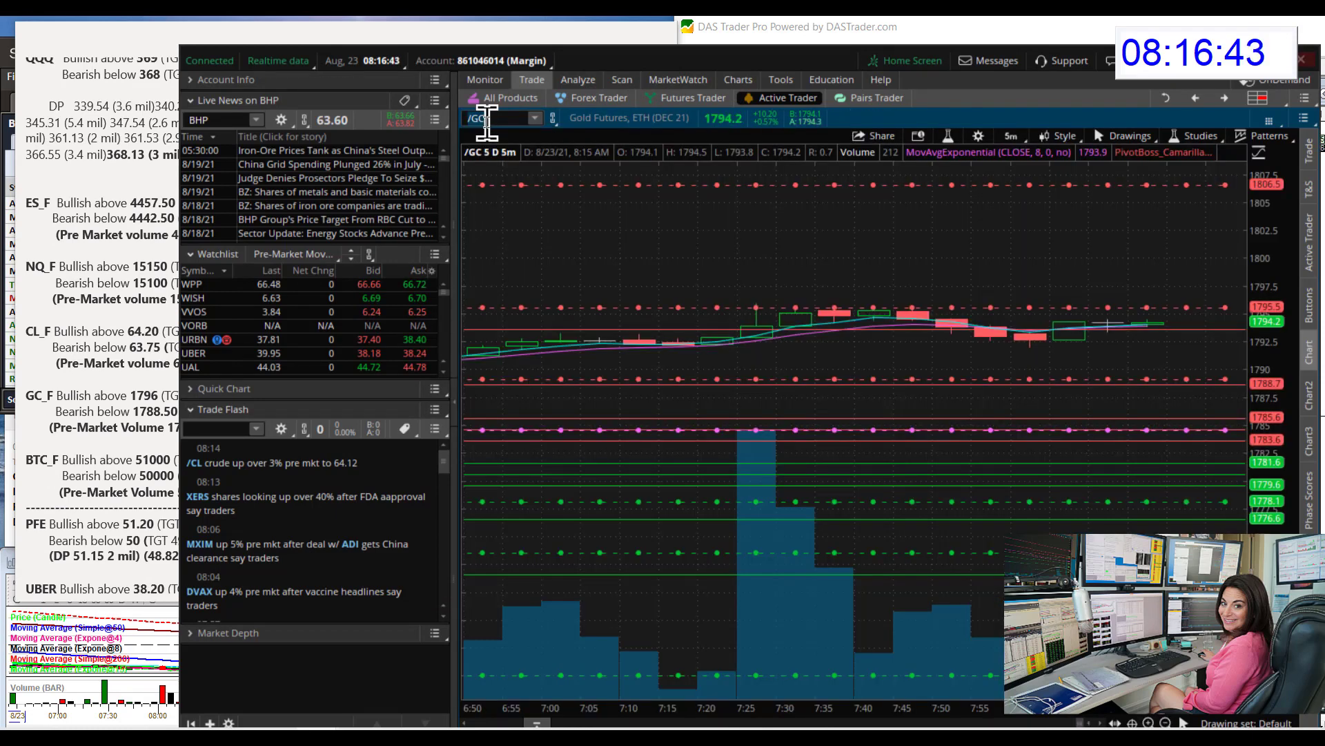
mouse_move(833, 191)
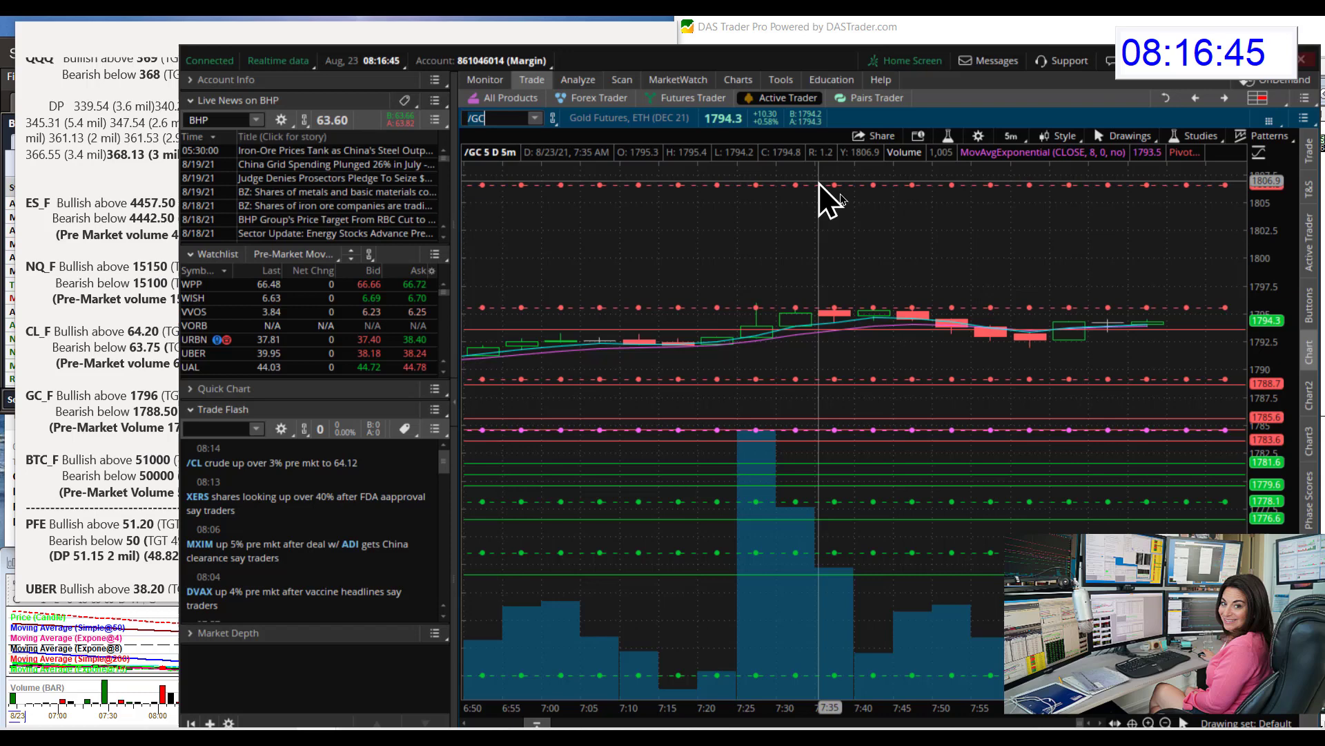
mouse_move(888, 326)
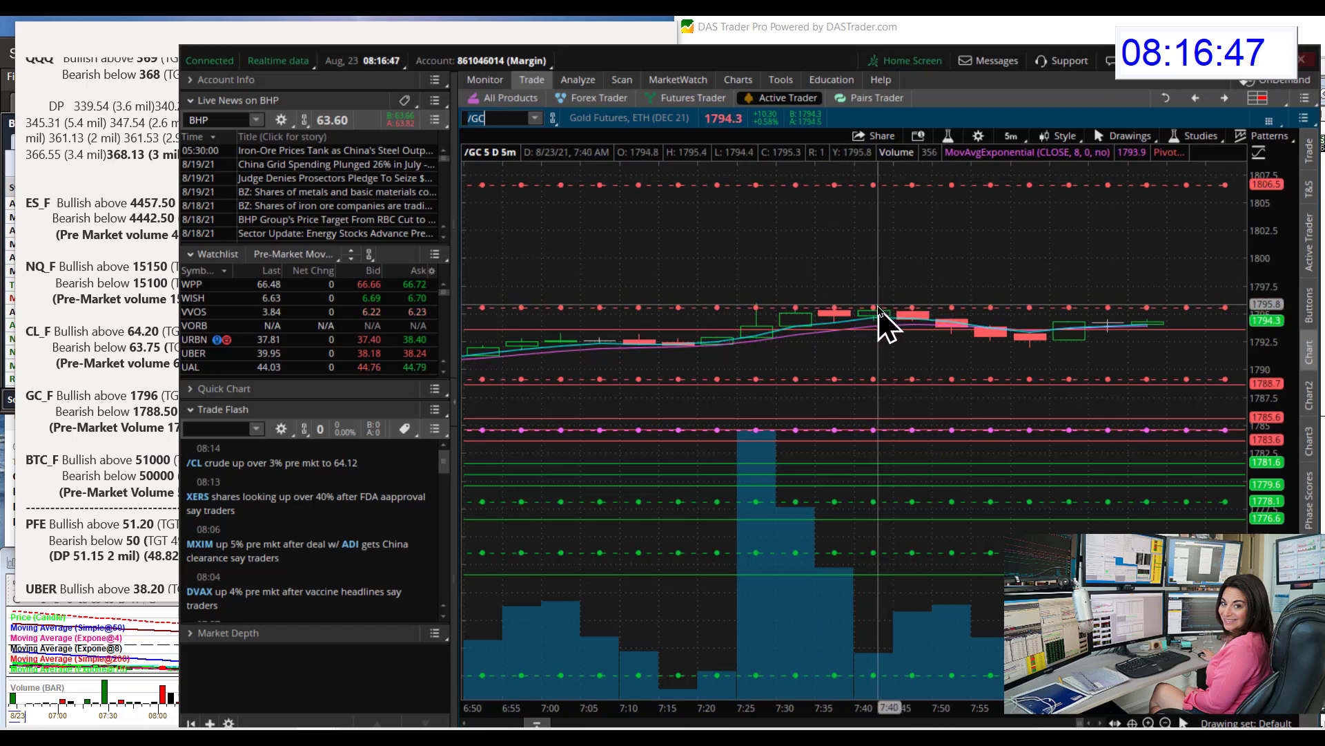
mouse_move(756, 638)
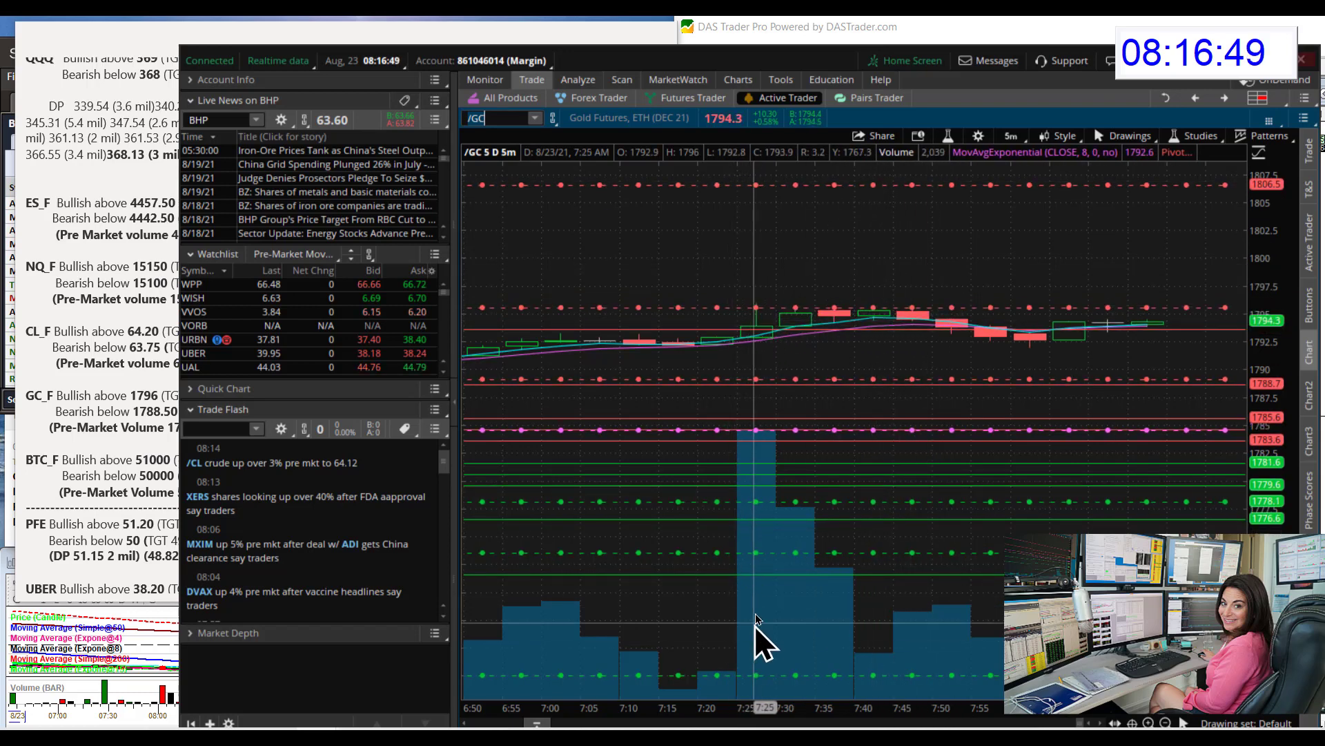
mouse_move(761, 326)
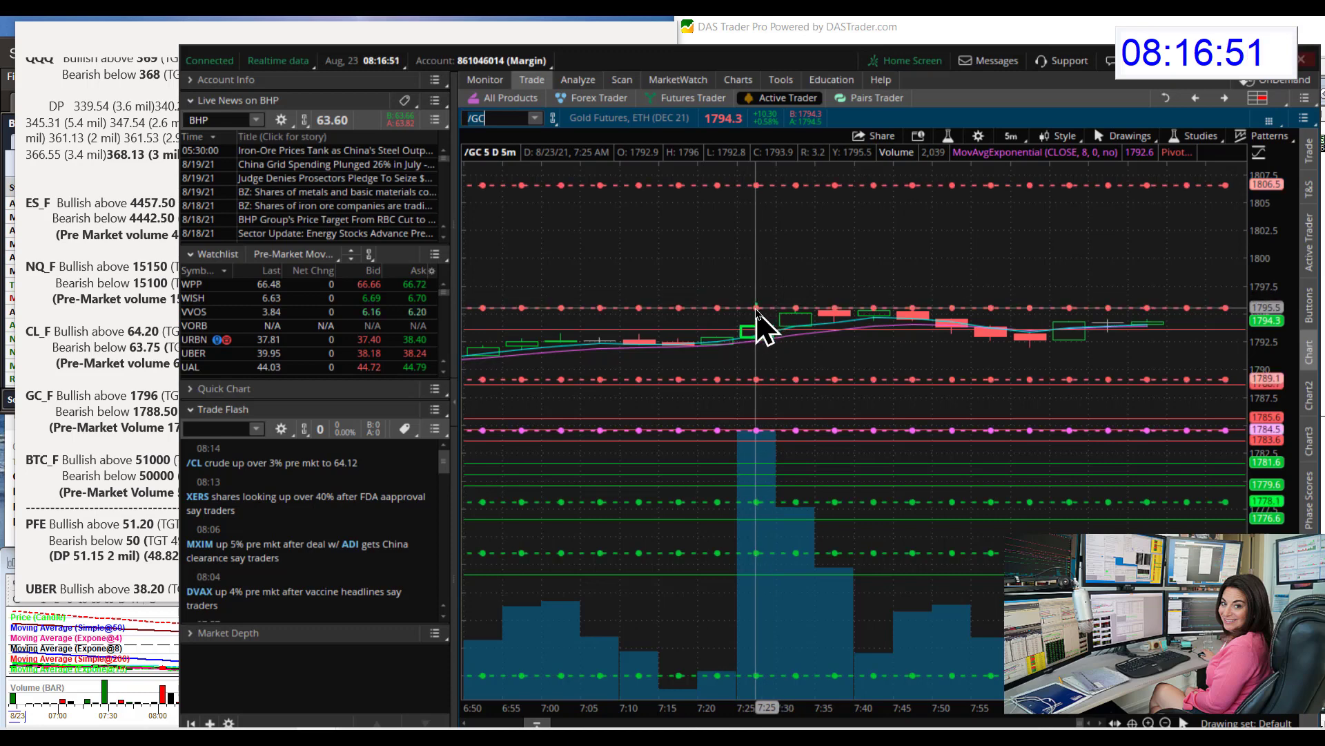
mouse_move(829, 317)
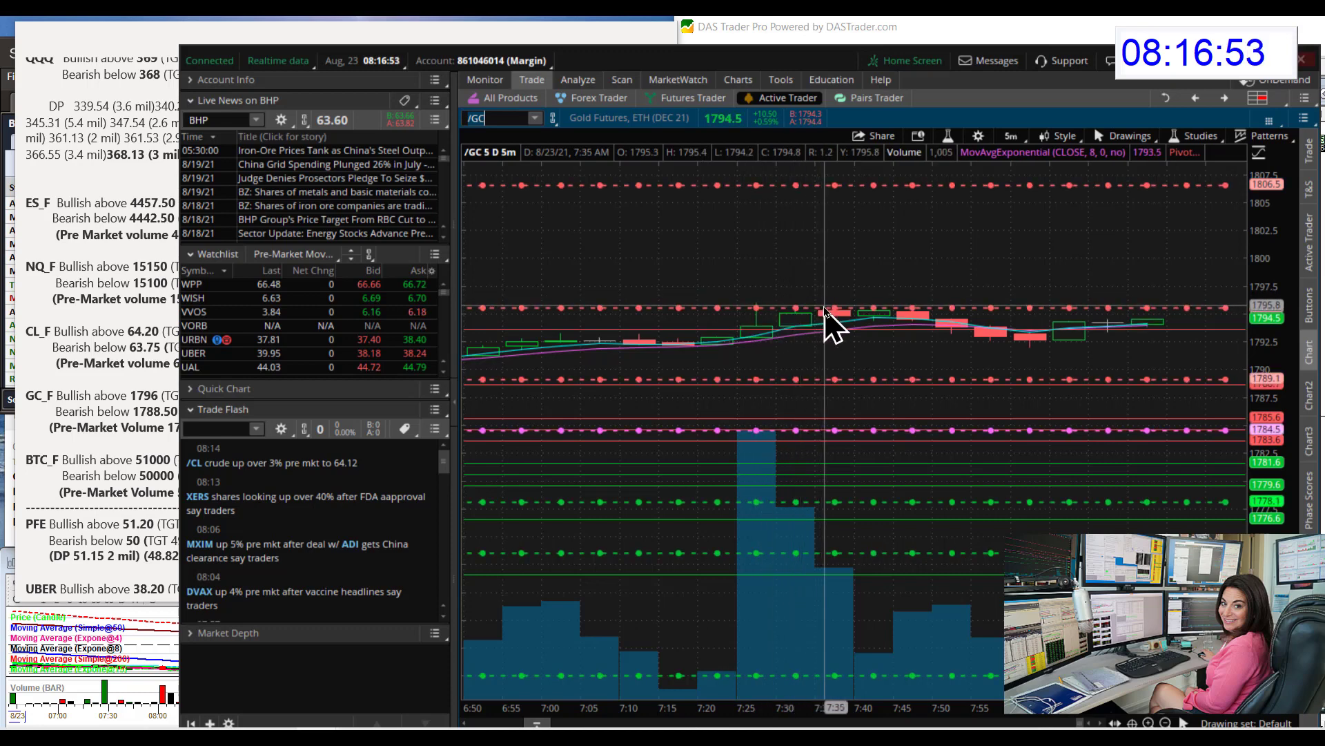
mouse_move(1162, 325)
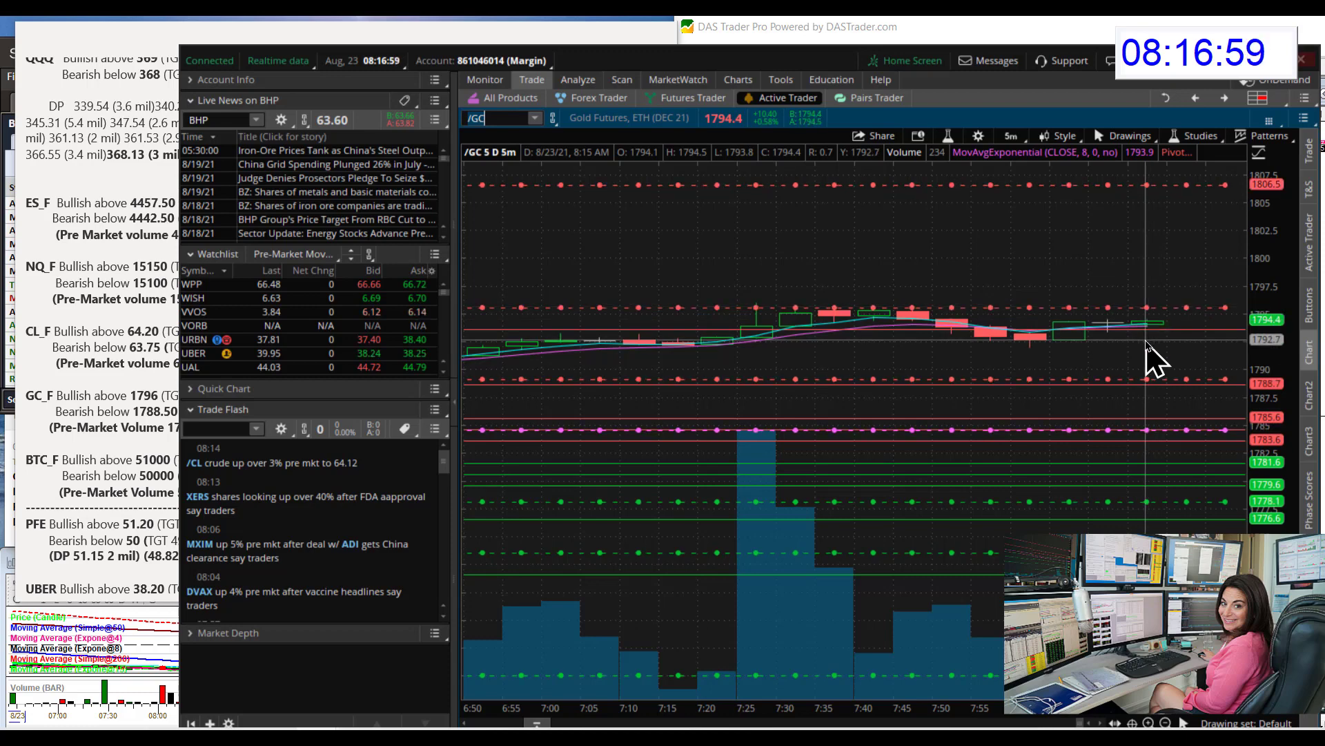
mouse_move(1162, 401)
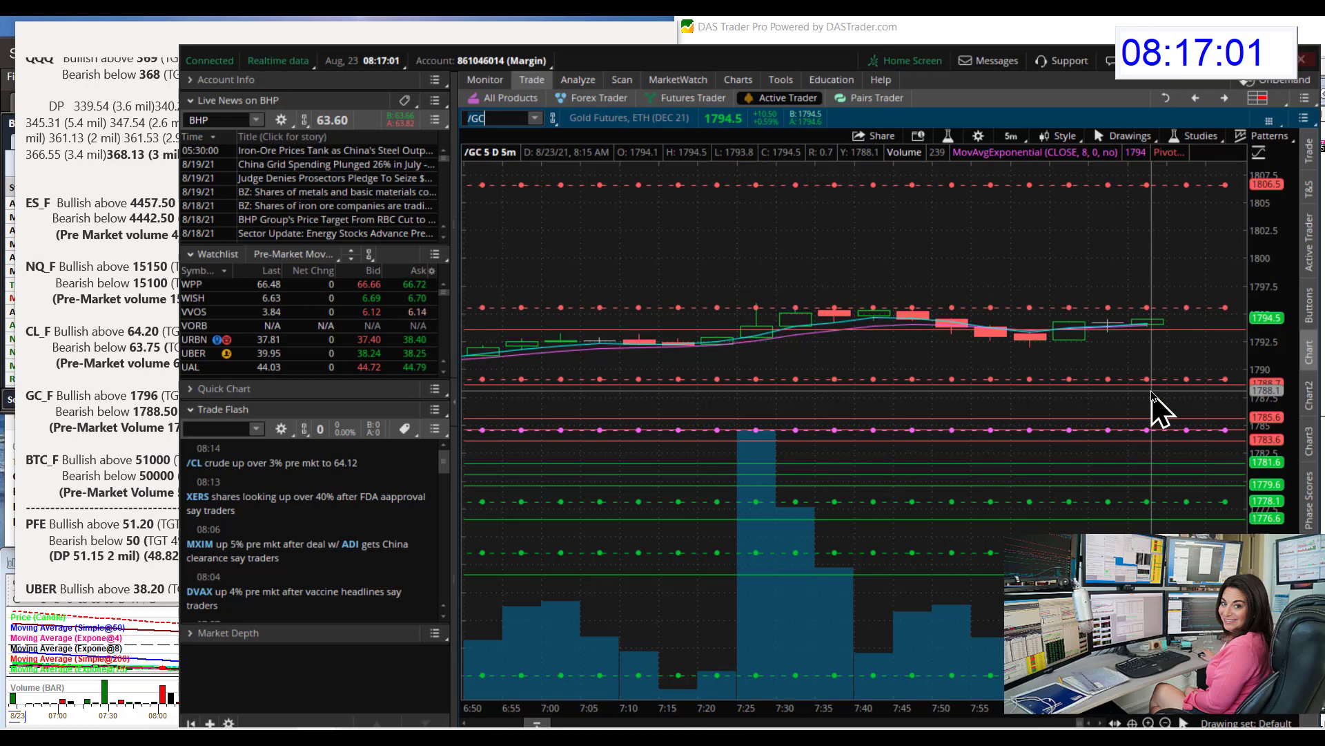
mouse_move(1150, 390)
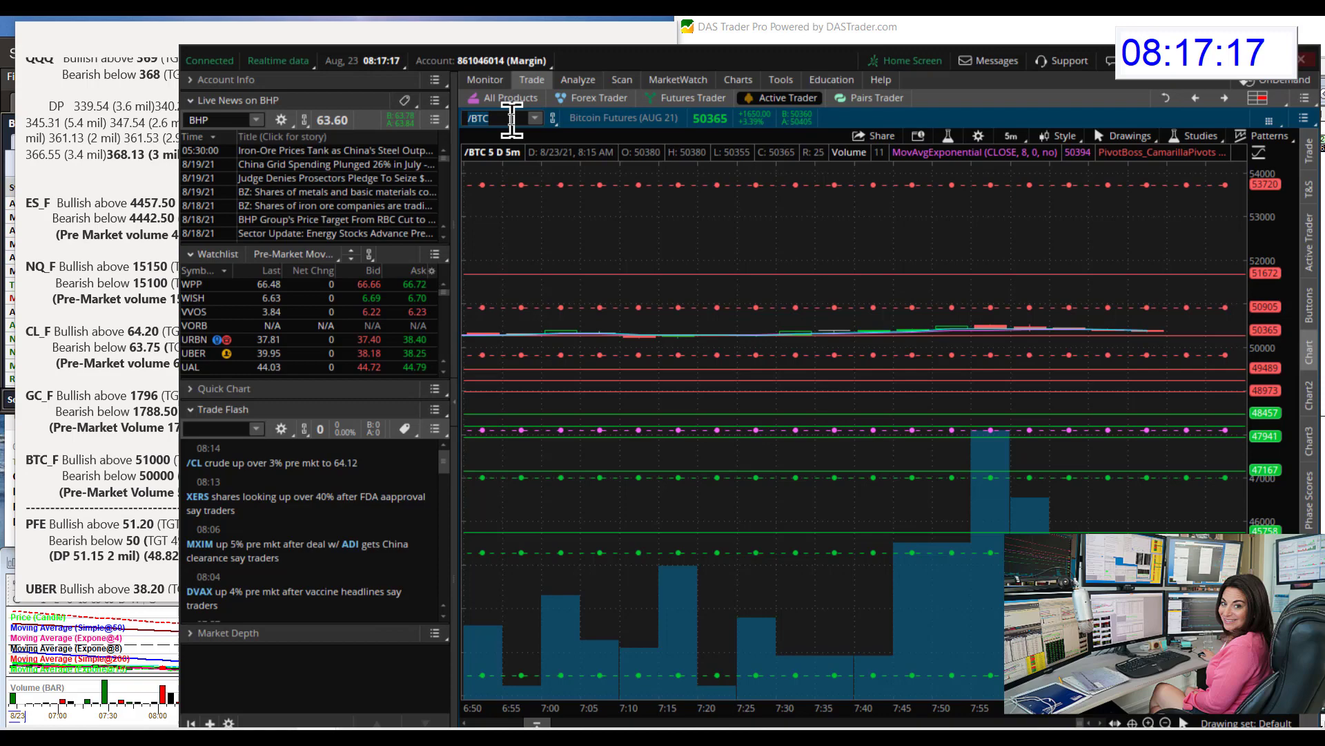
mouse_move(1237, 413)
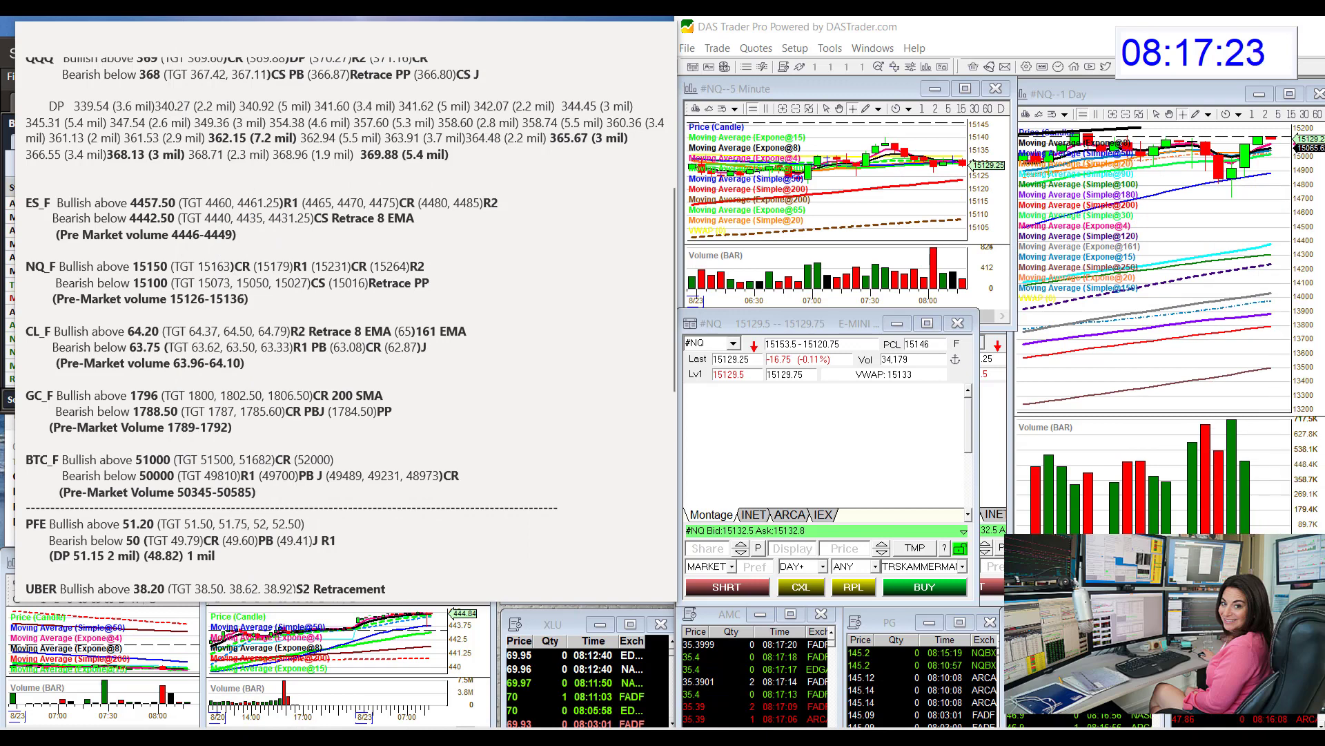
Step: Scroll the plan note down to the UBER and AAPL levels
scroll("down", 3)
type("UBER")
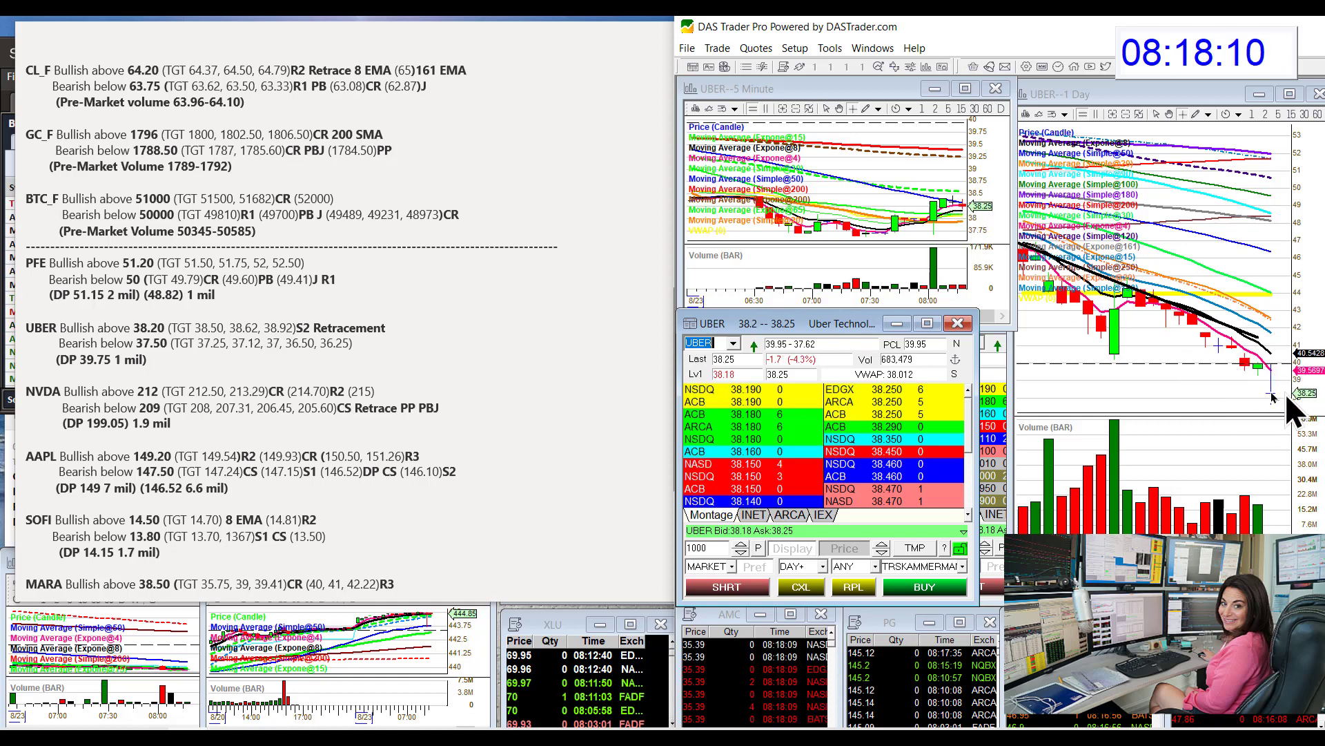
mouse_move(156, 342)
type("AAPL")
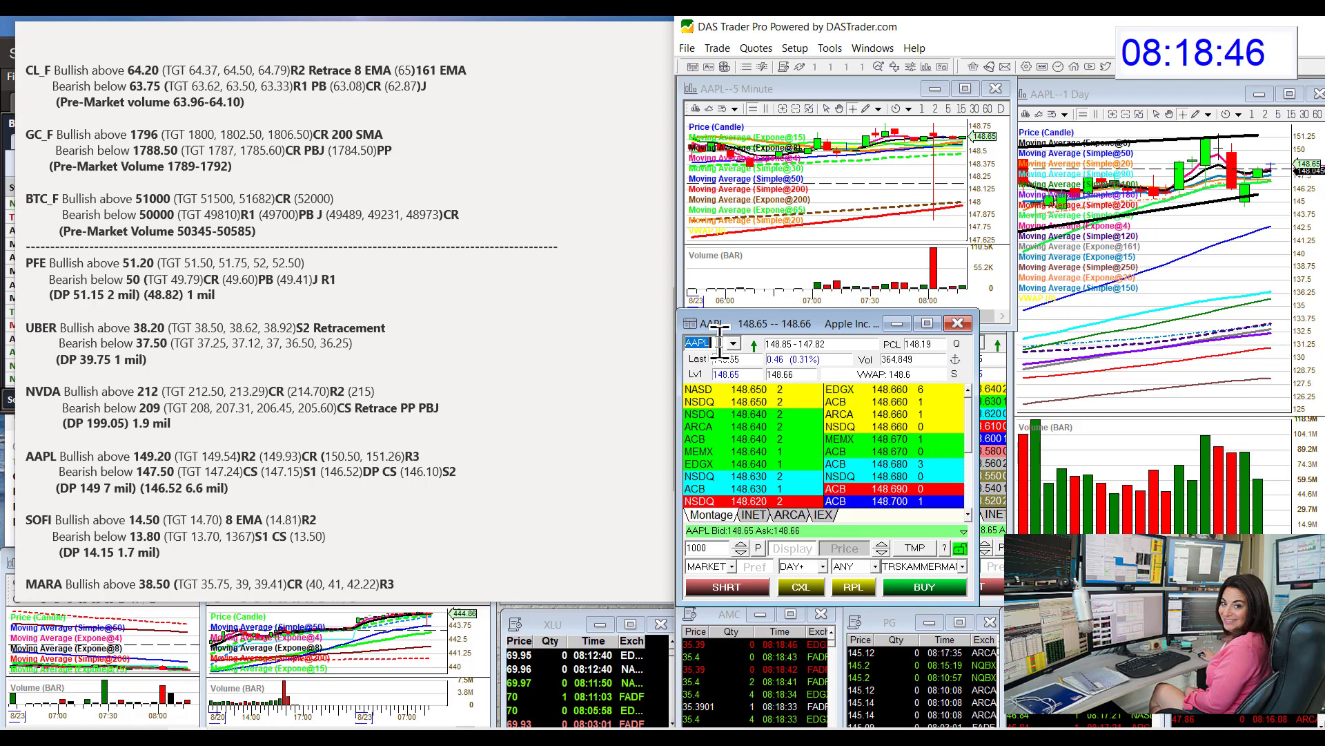
Step: Scroll the plan note down to the MARA levels
scroll("down", 3)
type("MAR")
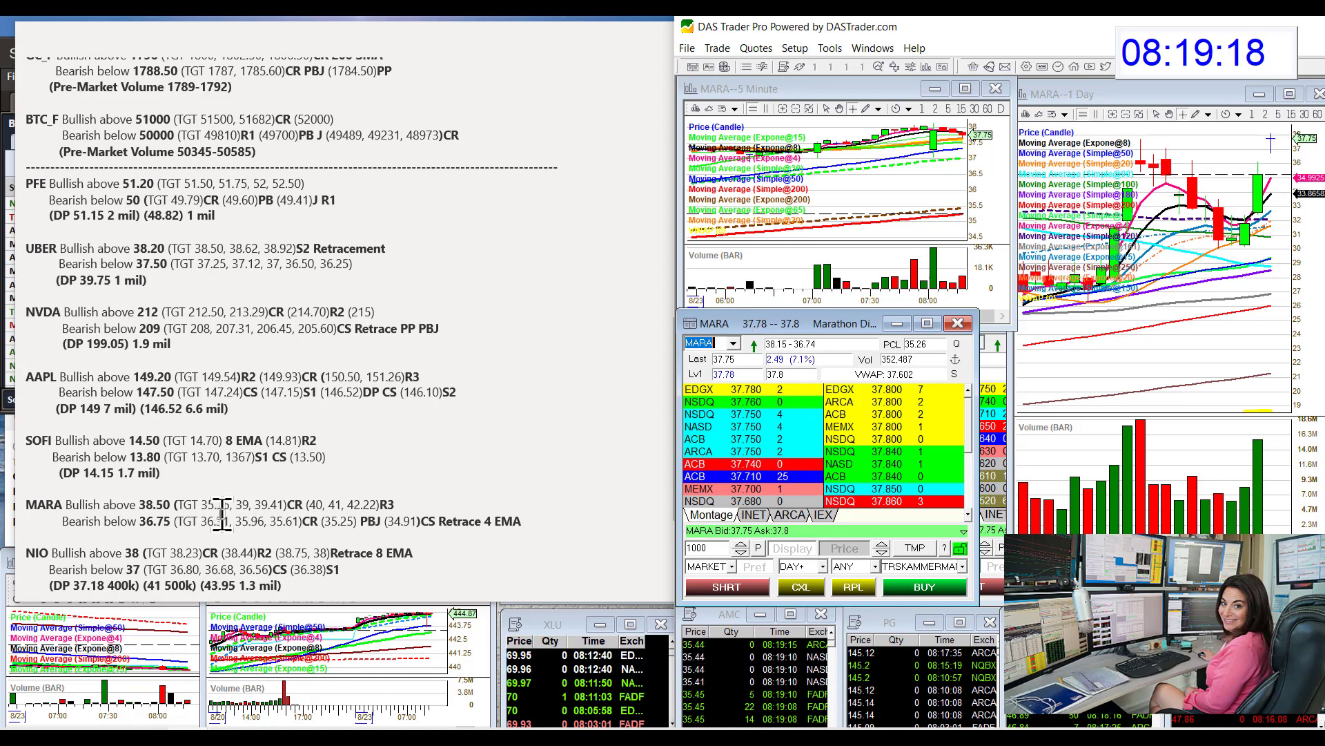
Step: Bring the trading plan note forward at the MARA line
left_click(215, 515)
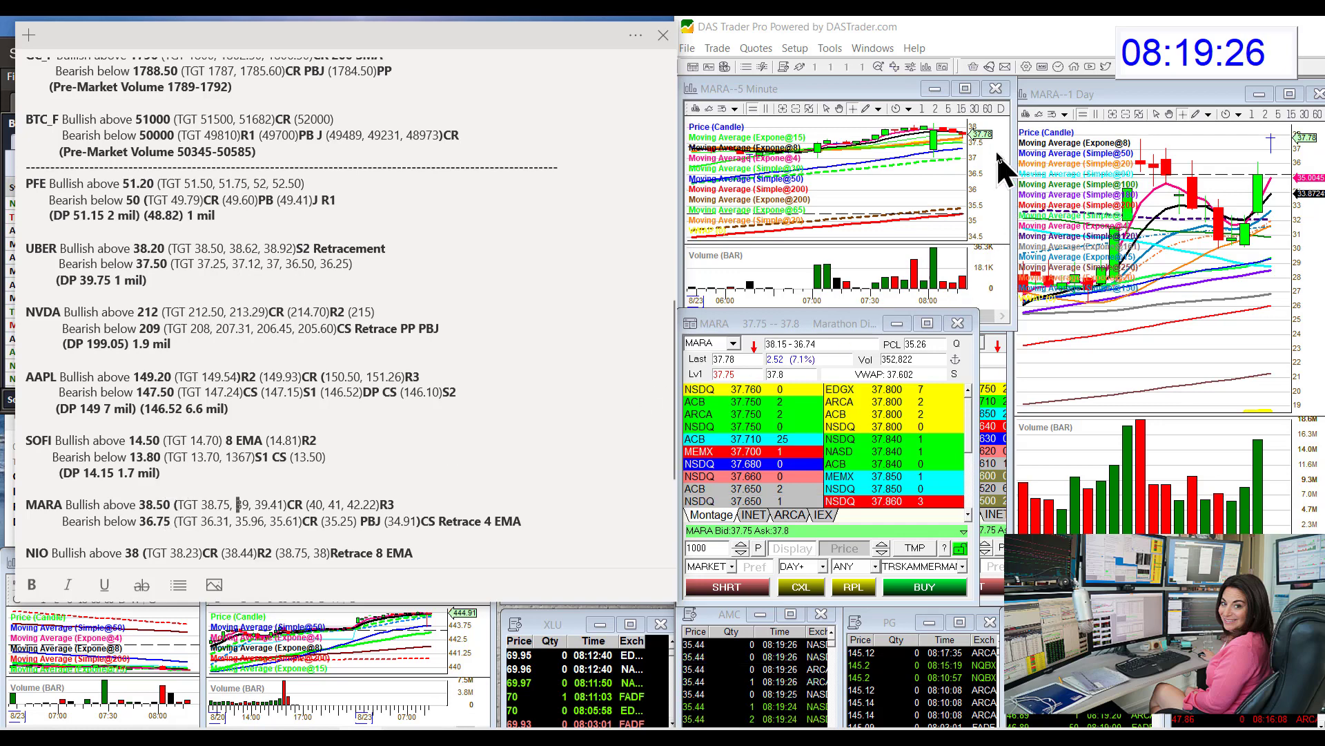
mouse_move(790, 410)
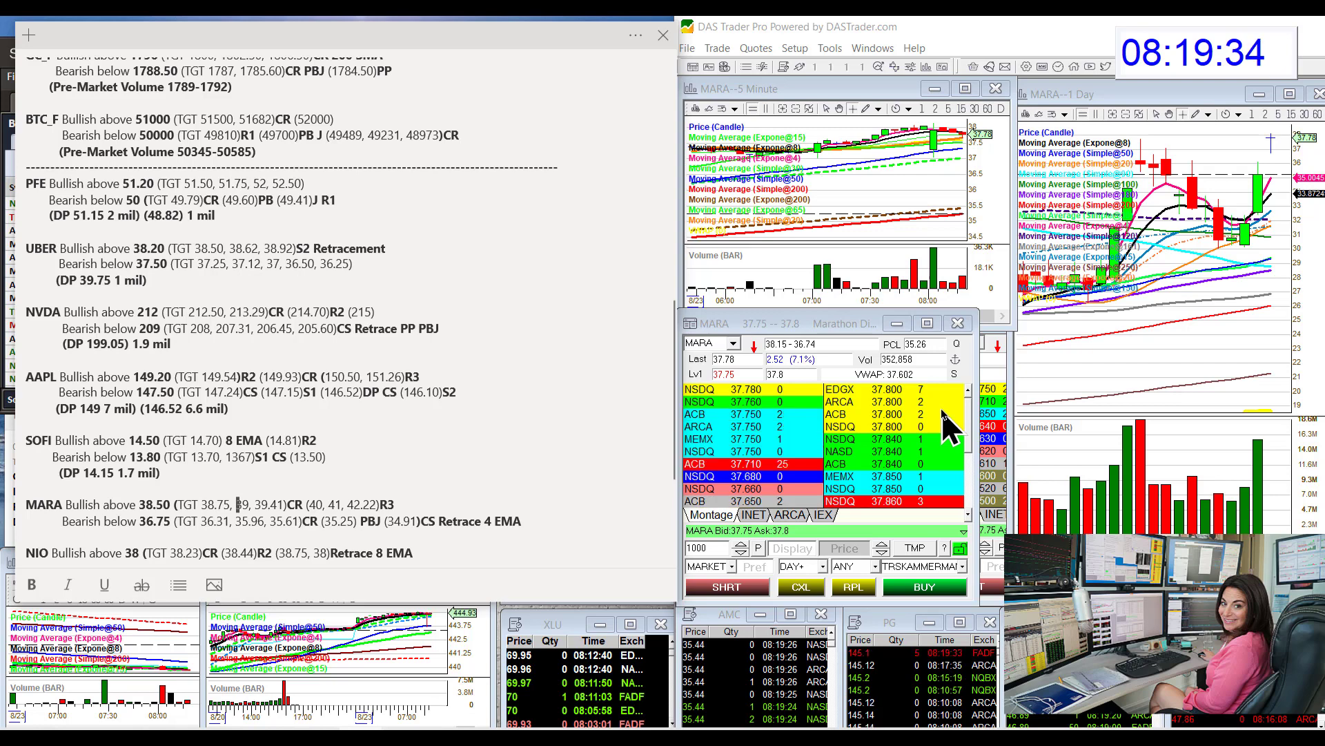
mouse_move(529, 479)
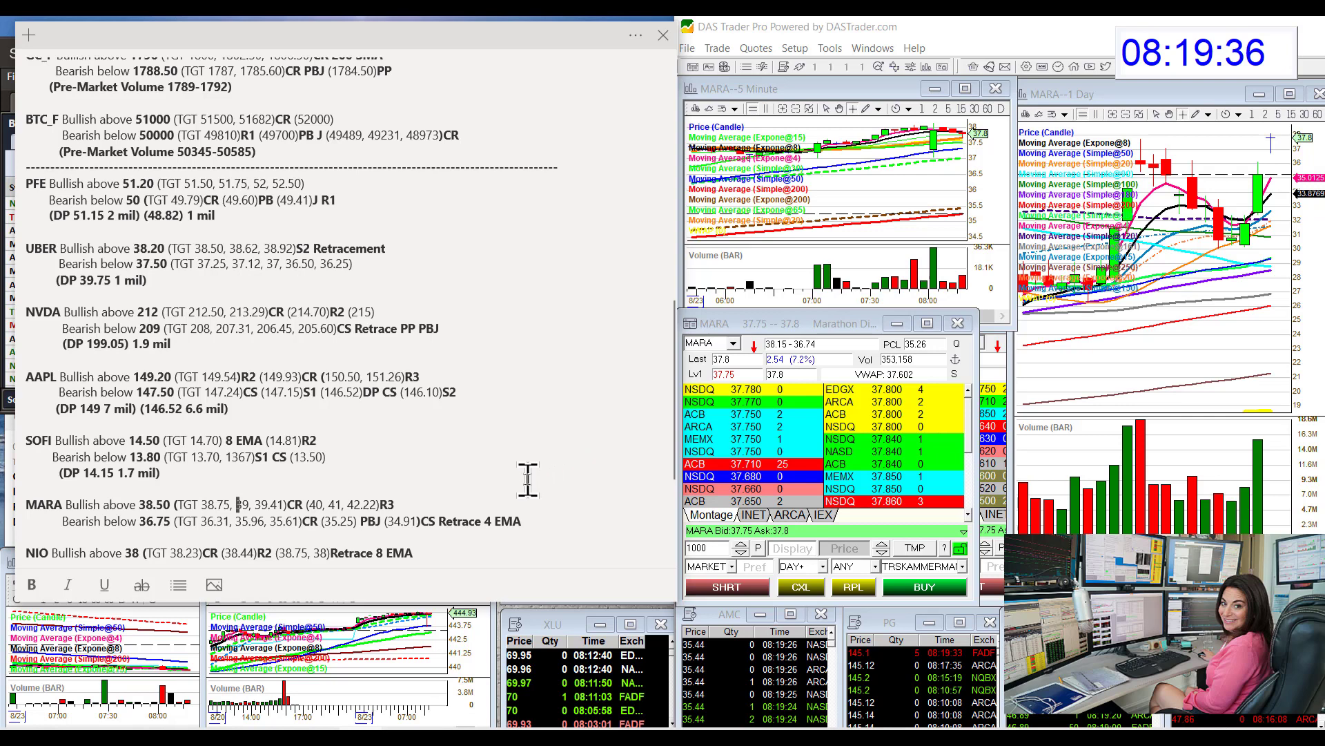